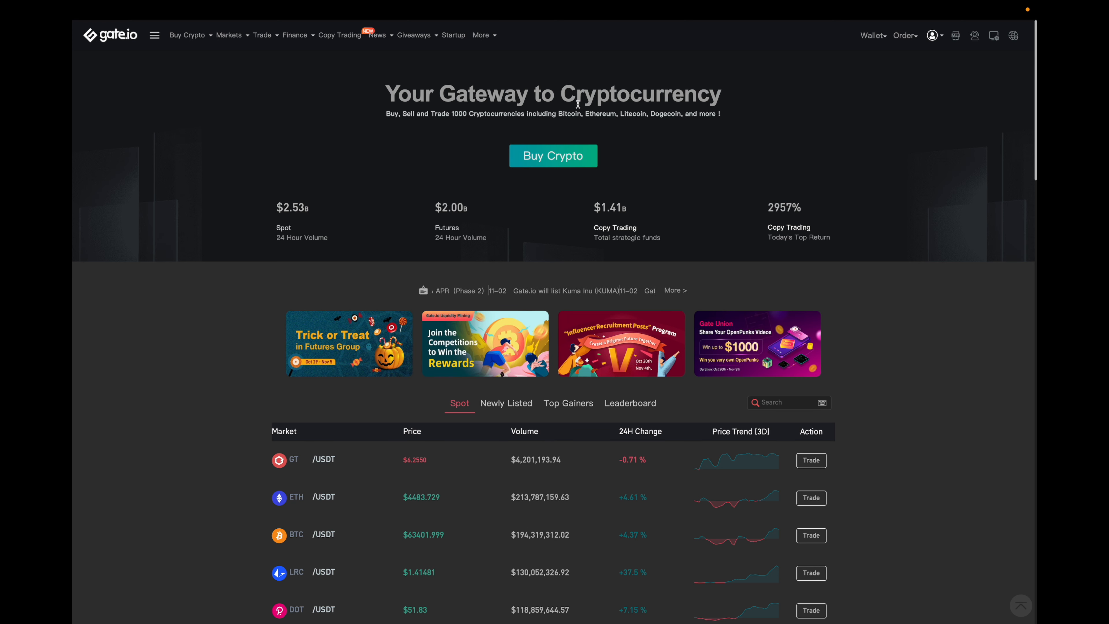
- Expand the Giveaways menu to show Bonus Campaigns, Tasks & Bonuses and My Referrals
left_click(414, 35)
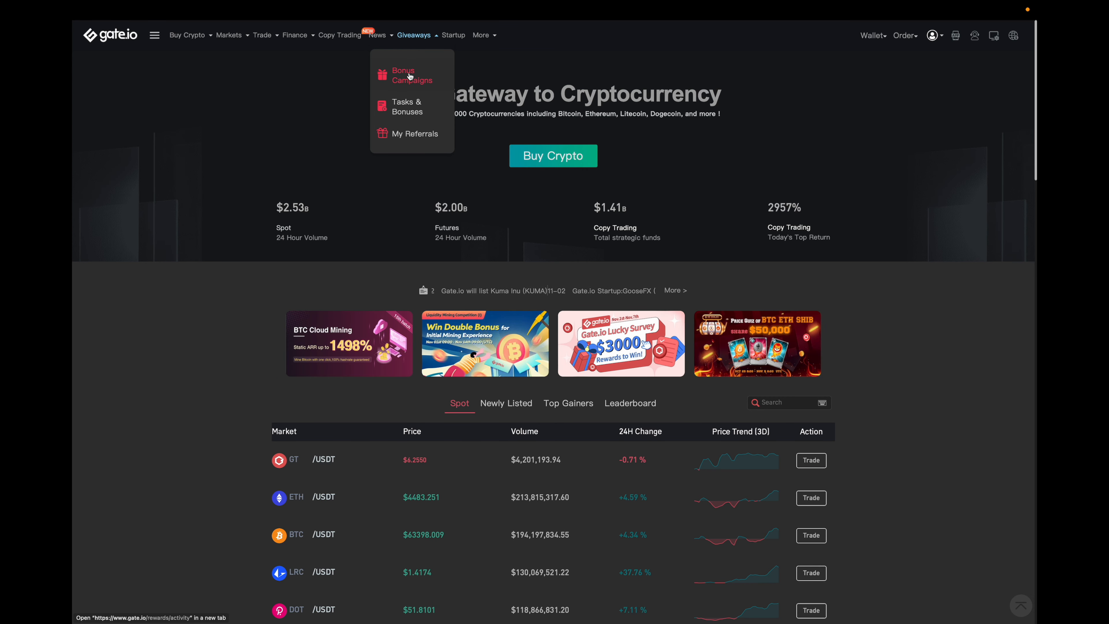
- Go to Bonus Campaigns, landing in the Rewards Center with its limited-time and HODL & Earn offers
left_click(410, 75)
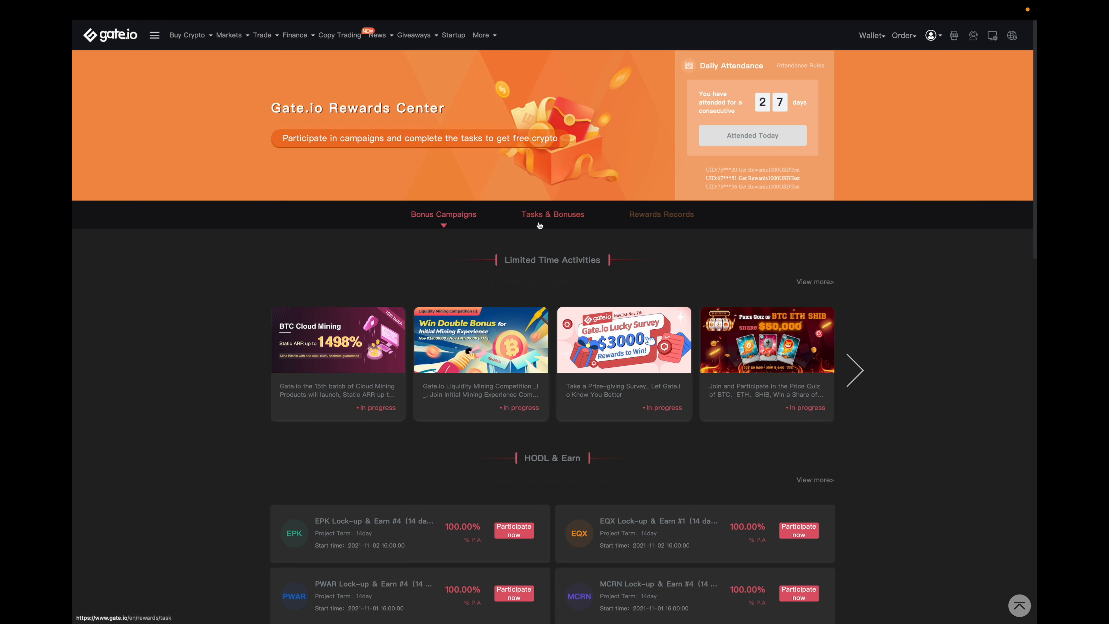
- Show the Tasks & Bonuses list with Novice Tasks and Experience Tasks point rewards
left_click(552, 214)
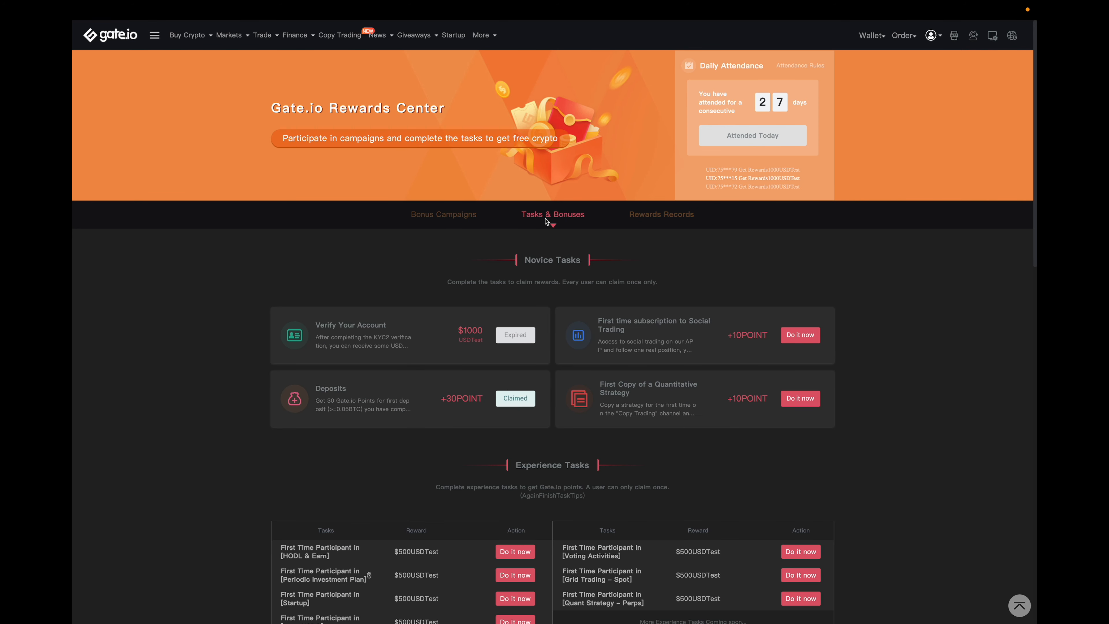
mouse_move(491, 422)
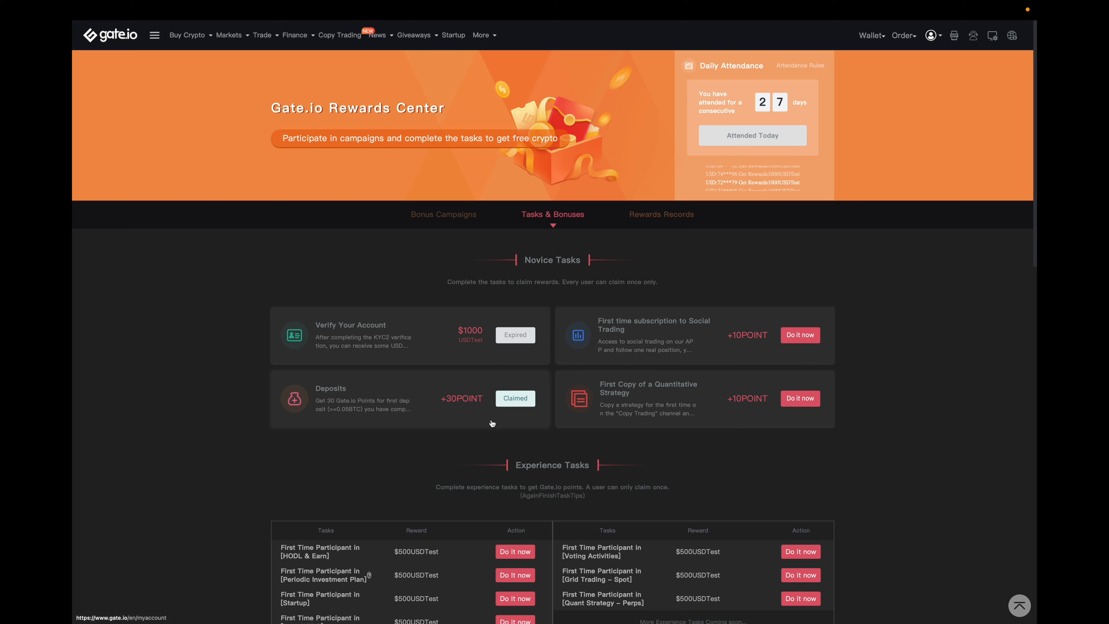
- Reach My Points via the Wallet menu, showing about 35.96 points and purchase history
left_click(870, 36)
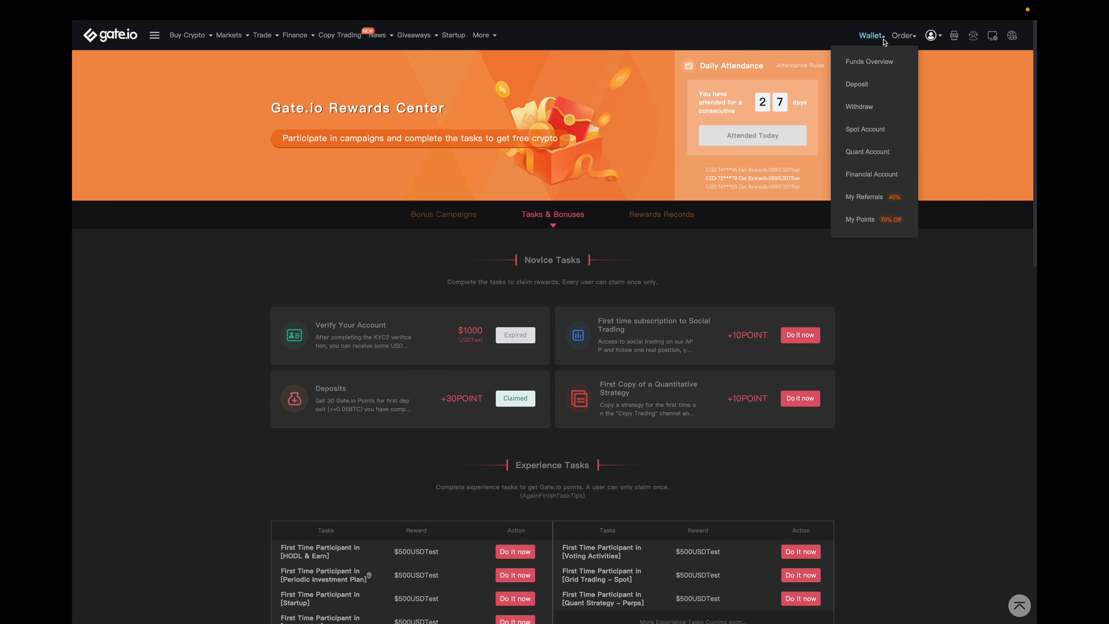
mouse_move(860, 219)
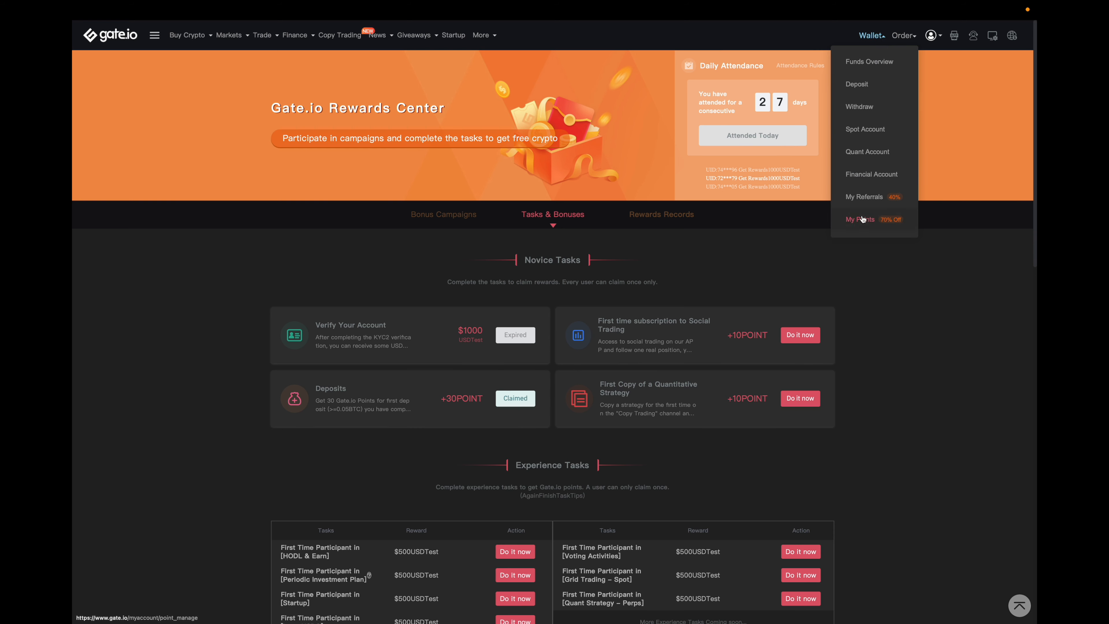
left_click(860, 220)
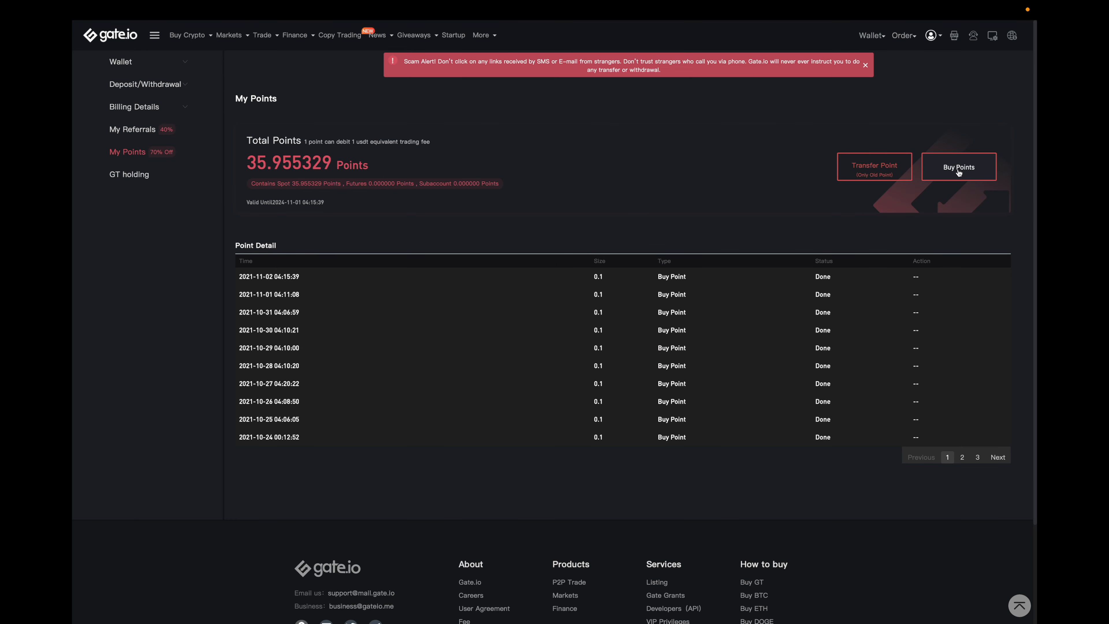
- Go to Buy Points and dismiss the About Point & GT notice, revealing packages from 200 to 50000 points
left_click(957, 167)
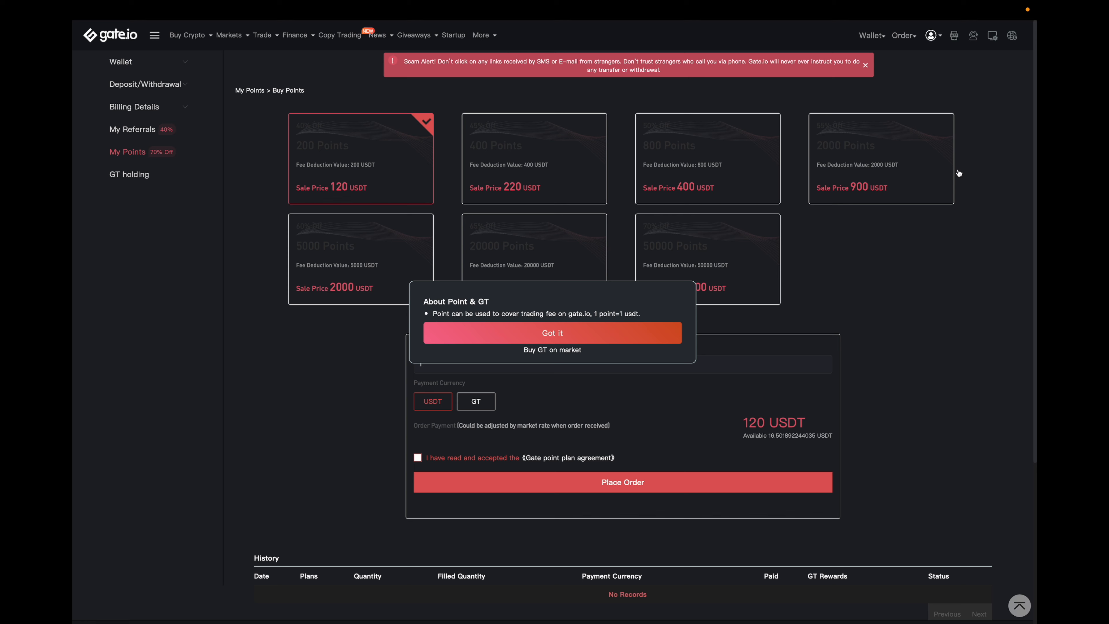
mouse_move(588, 332)
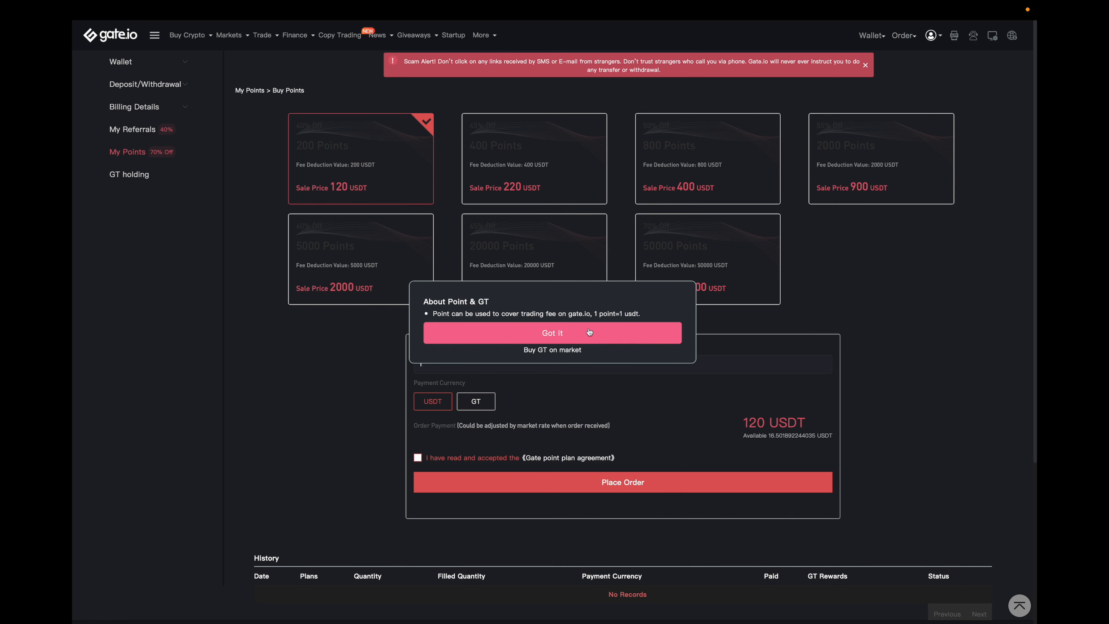
left_click(552, 333)
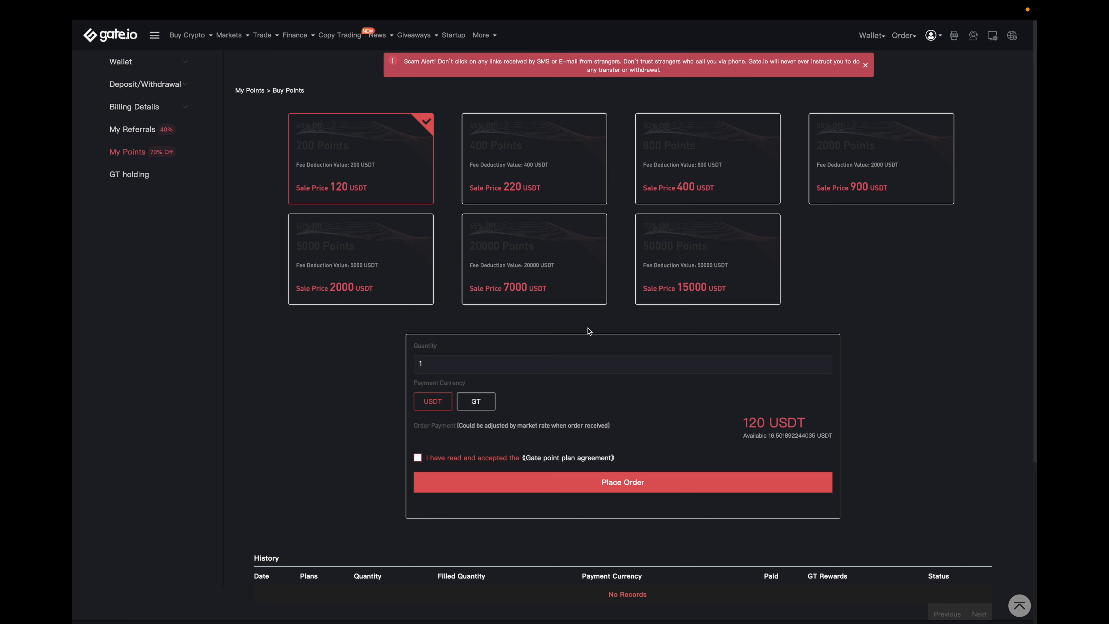
mouse_move(456, 208)
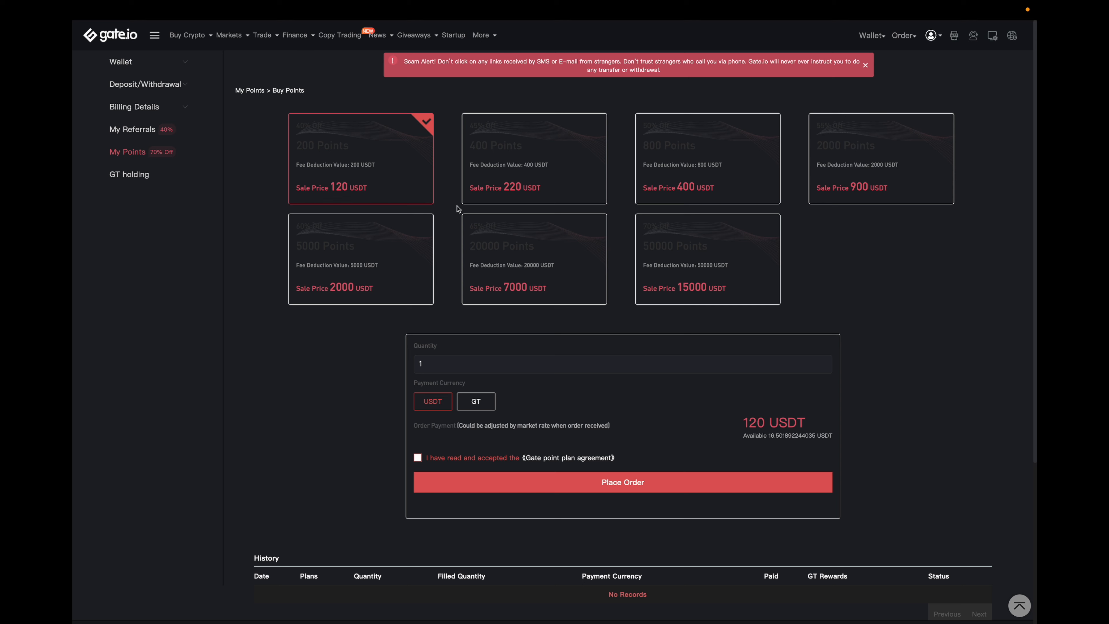
mouse_move(337, 199)
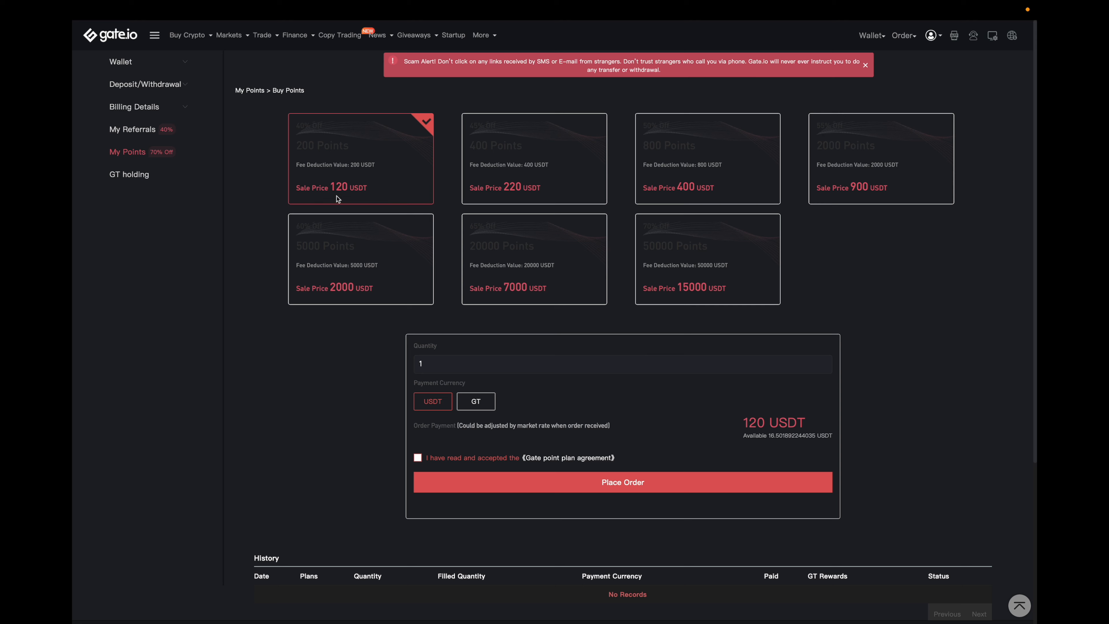
mouse_move(339, 195)
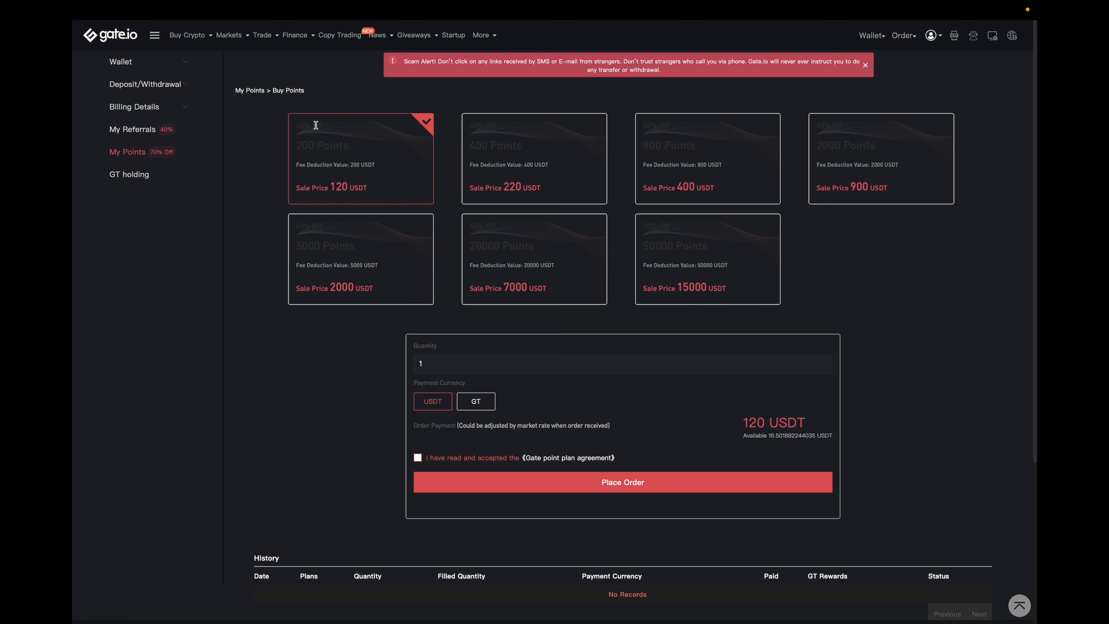
mouse_move(304, 150)
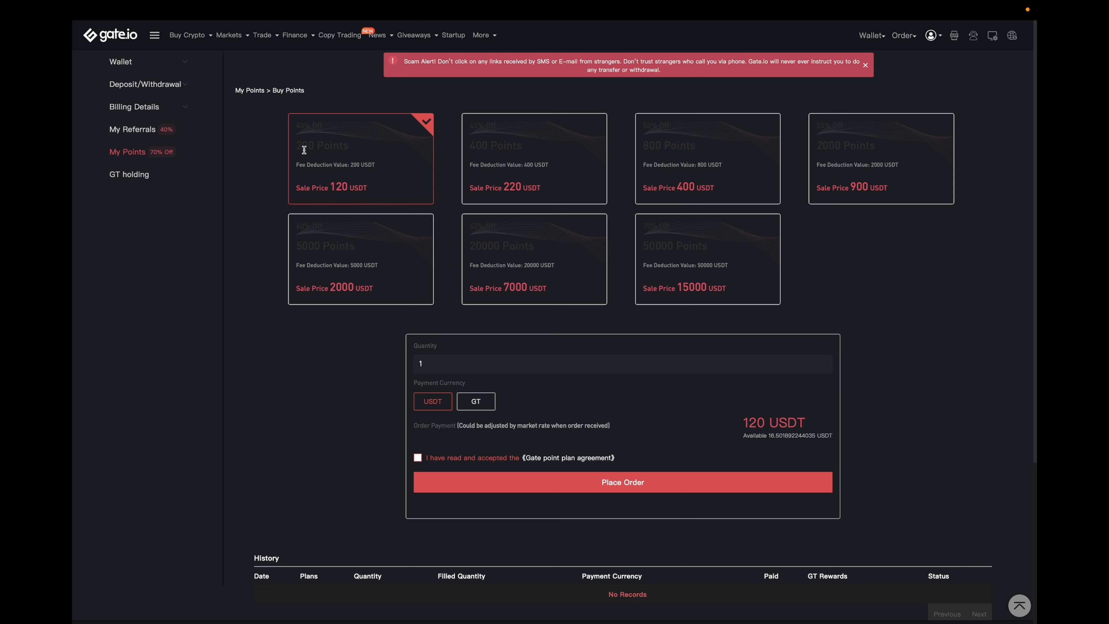
mouse_move(321, 157)
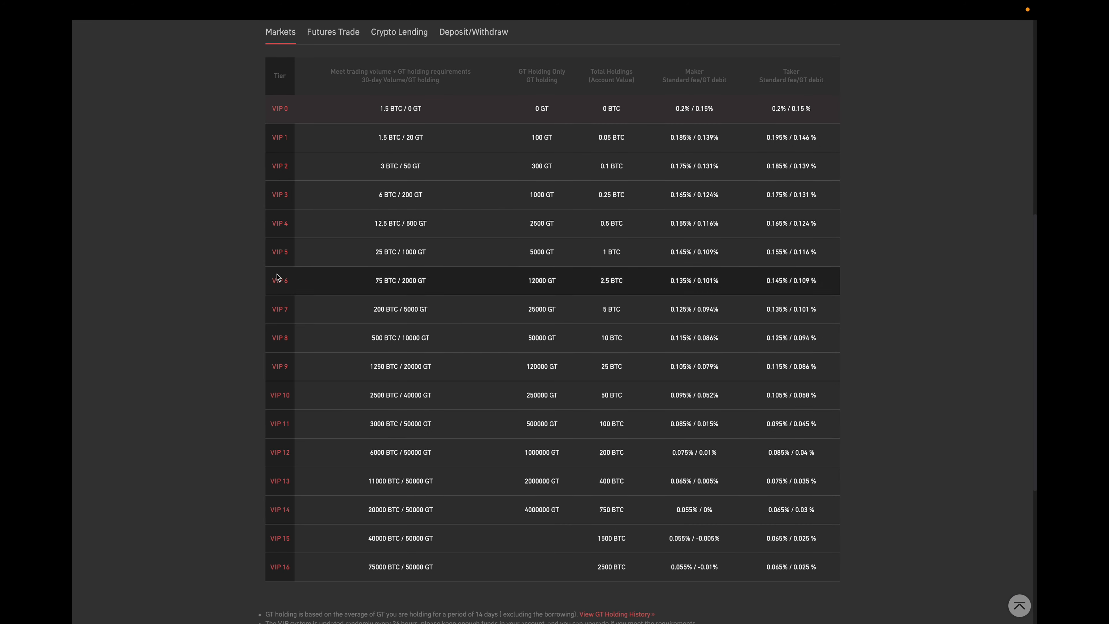
mouse_move(253, 223)
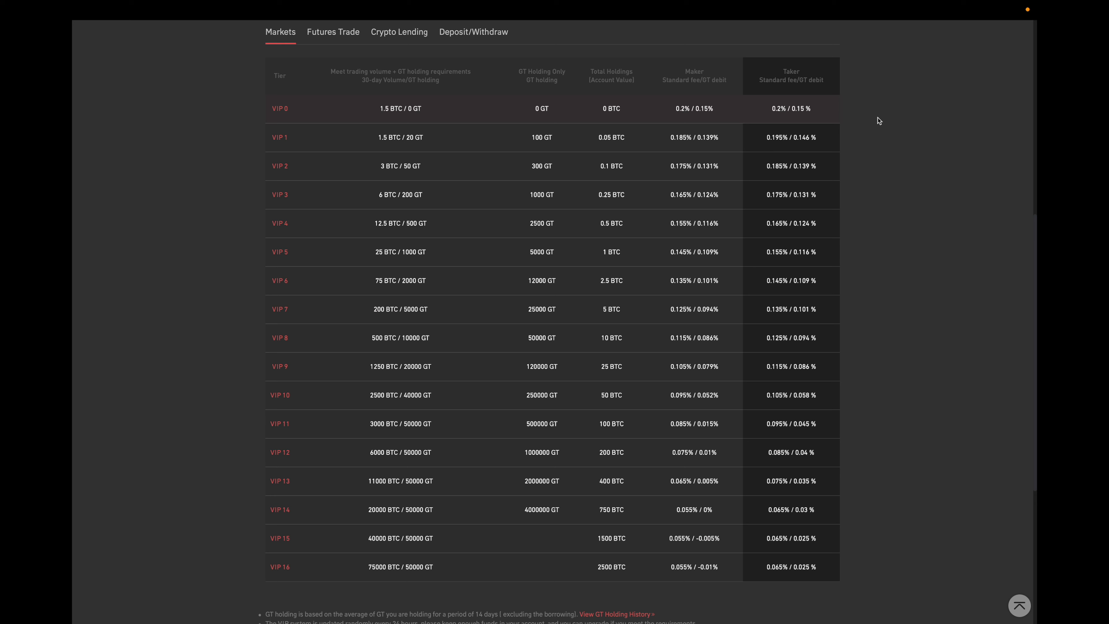
mouse_move(878, 482)
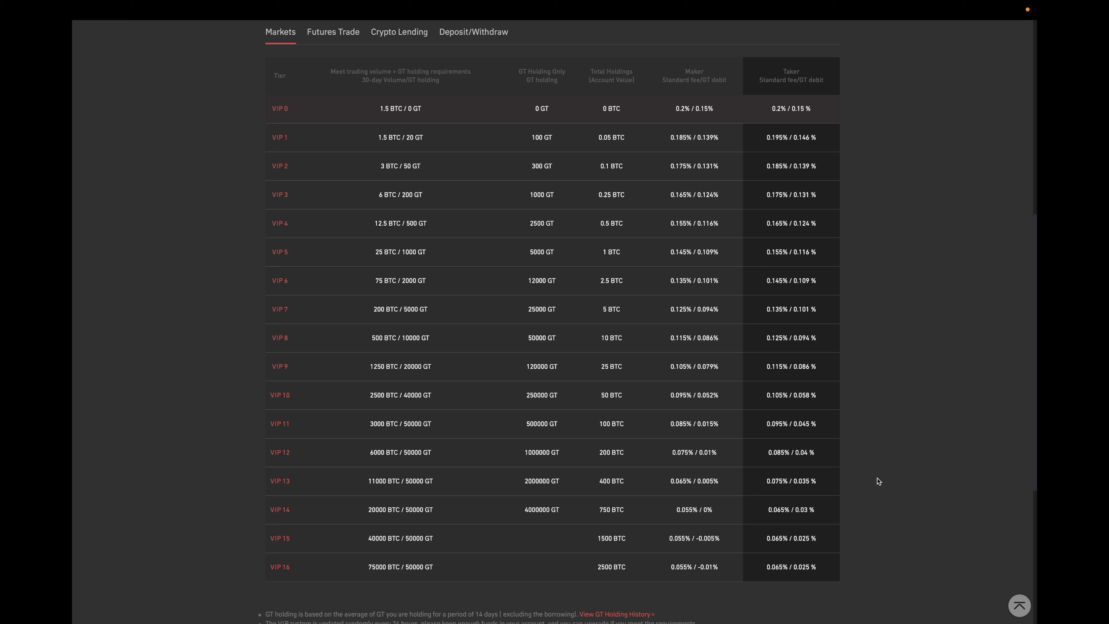
mouse_move(788, 79)
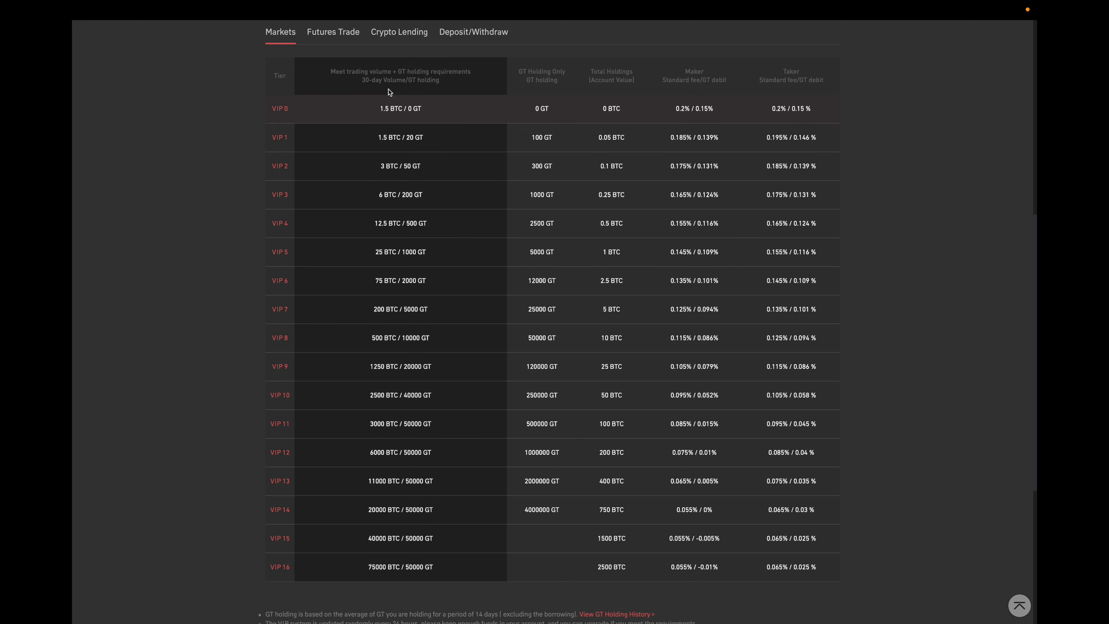
mouse_move(400, 137)
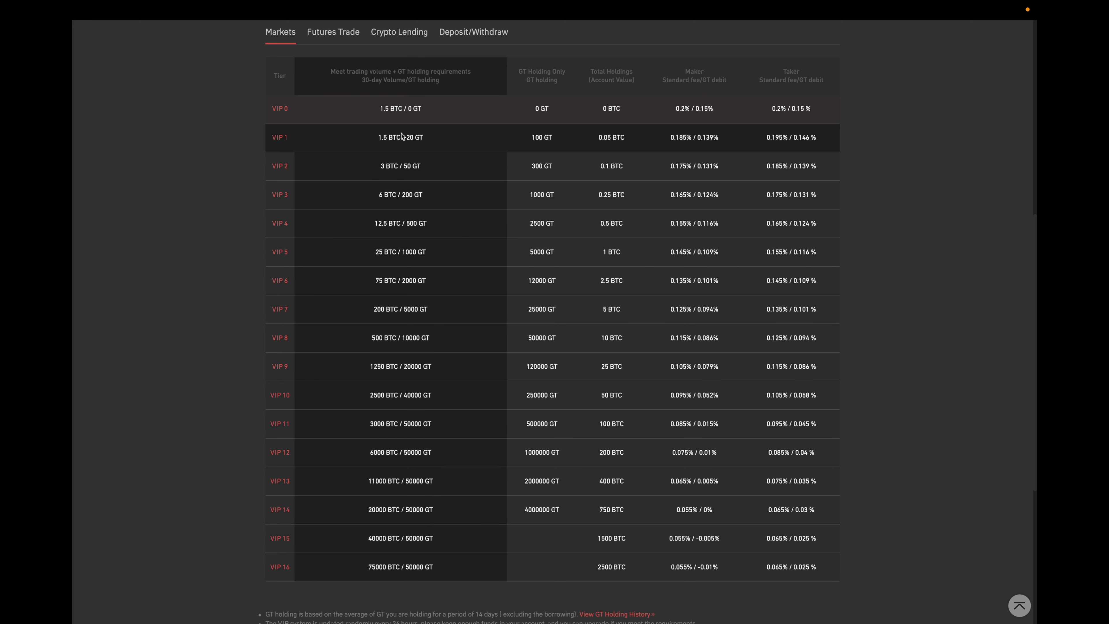
mouse_move(375, 145)
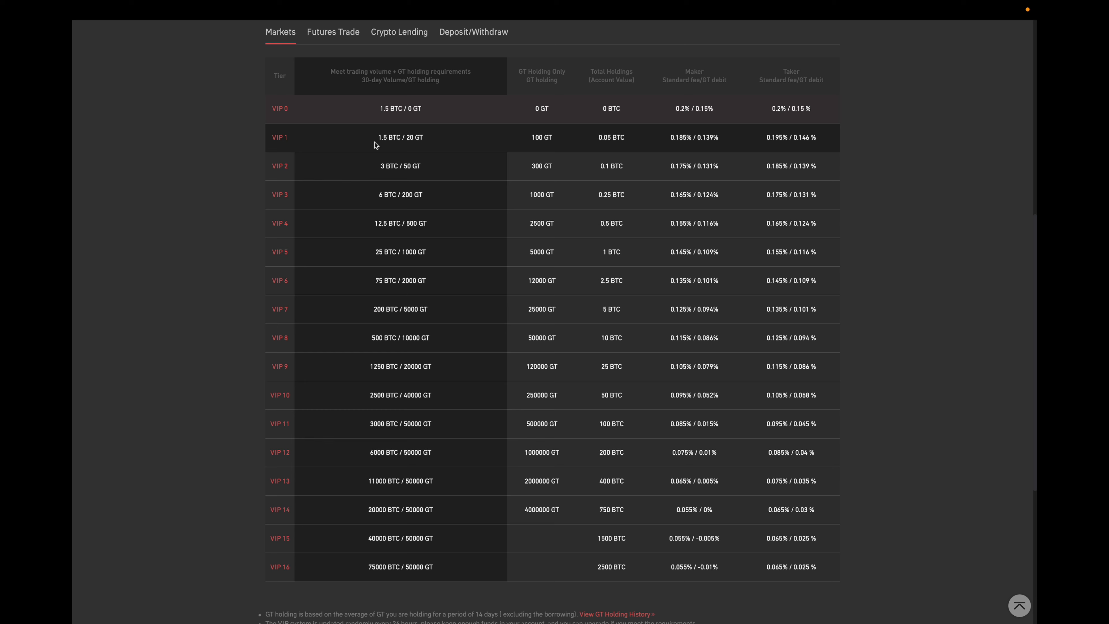
mouse_move(393, 146)
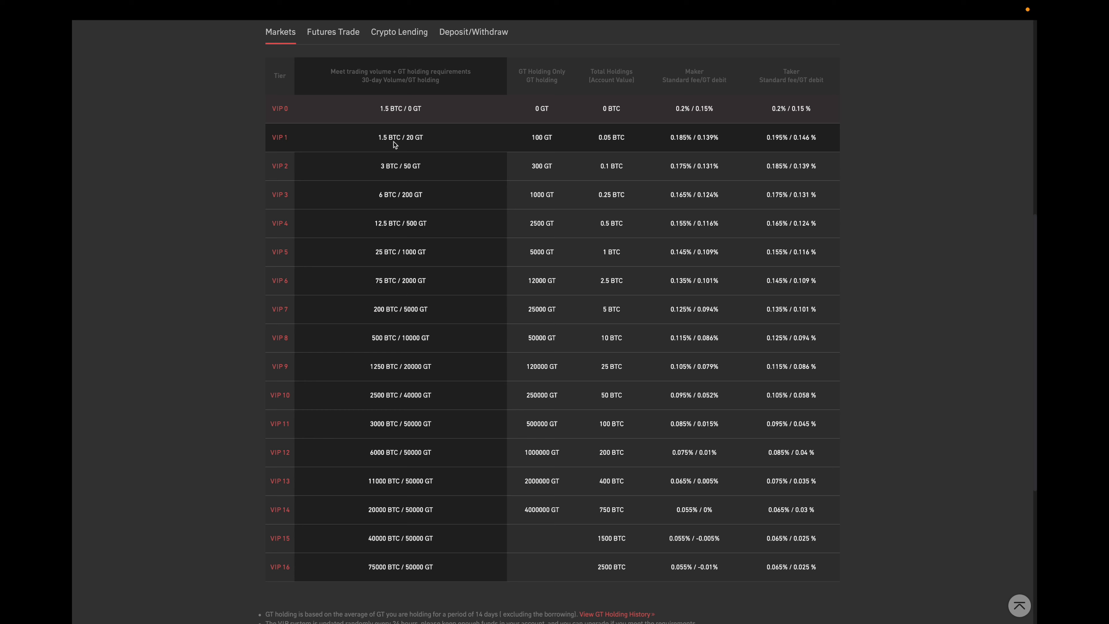
mouse_move(410, 142)
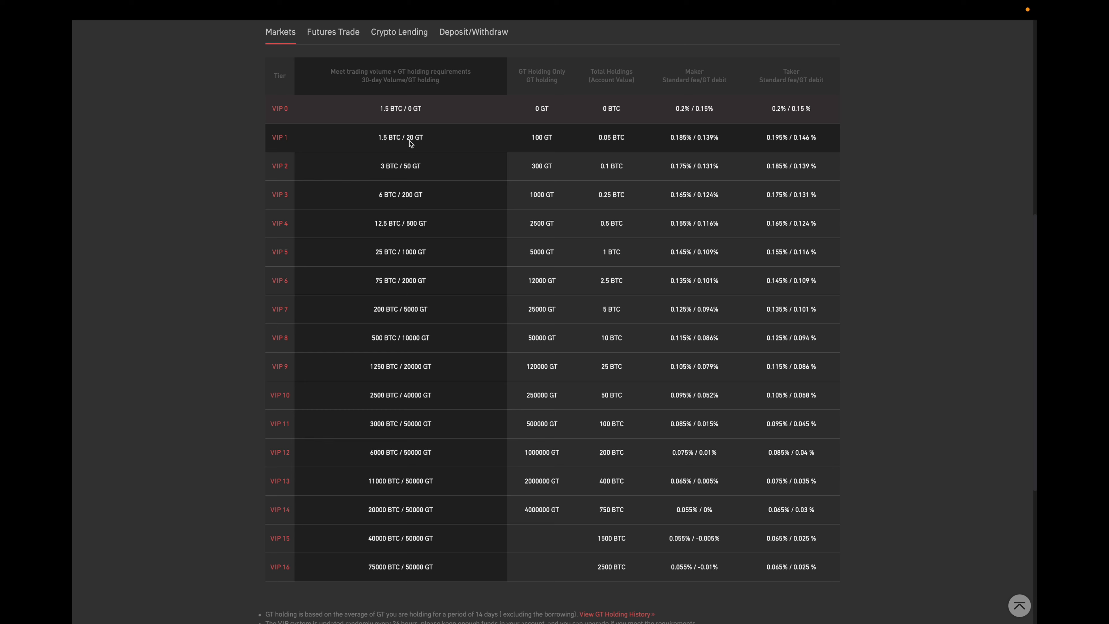
mouse_move(461, 148)
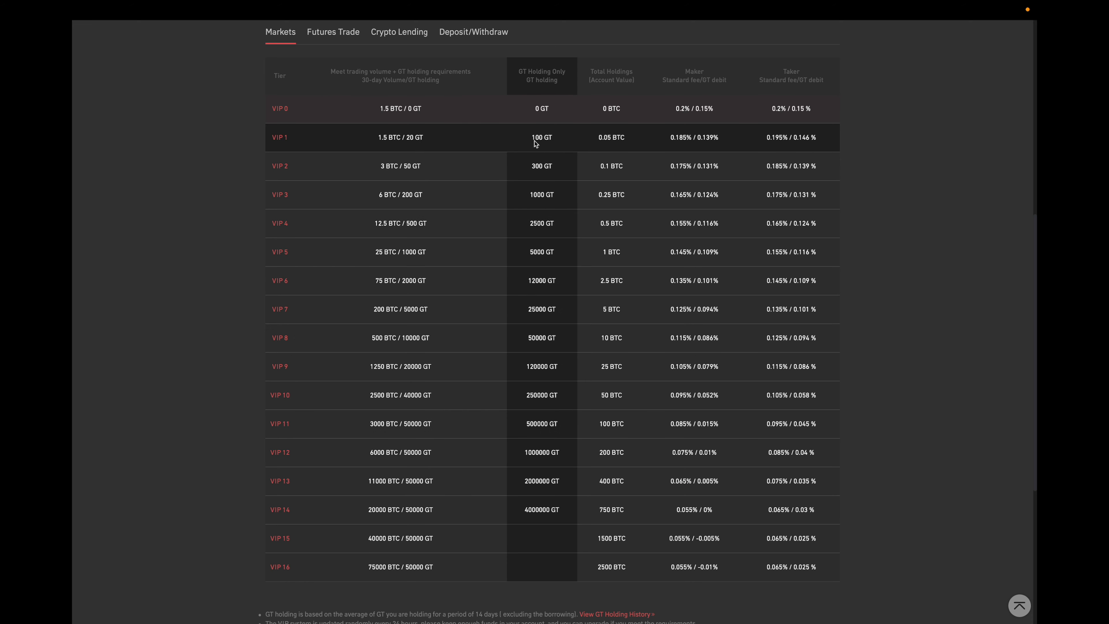
mouse_move(545, 146)
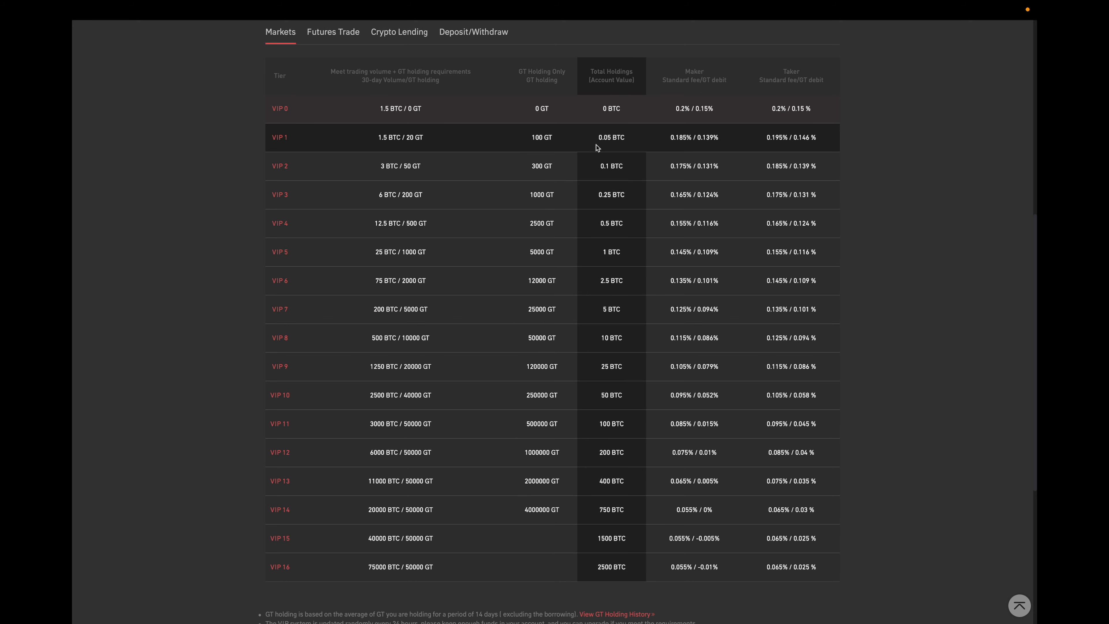
mouse_move(600, 145)
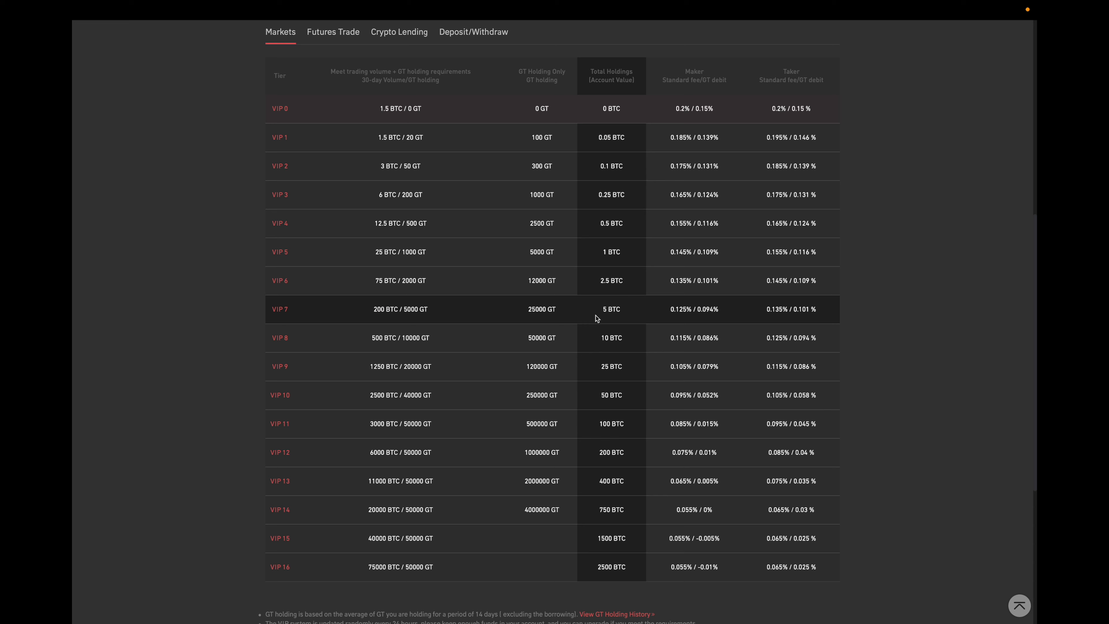
mouse_move(586, 315)
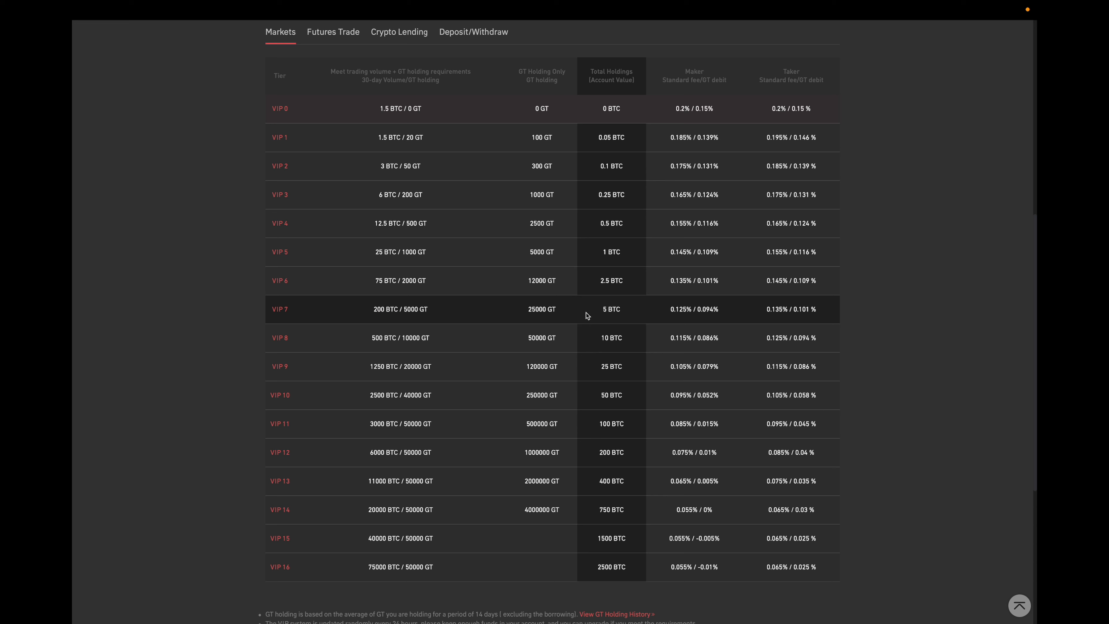